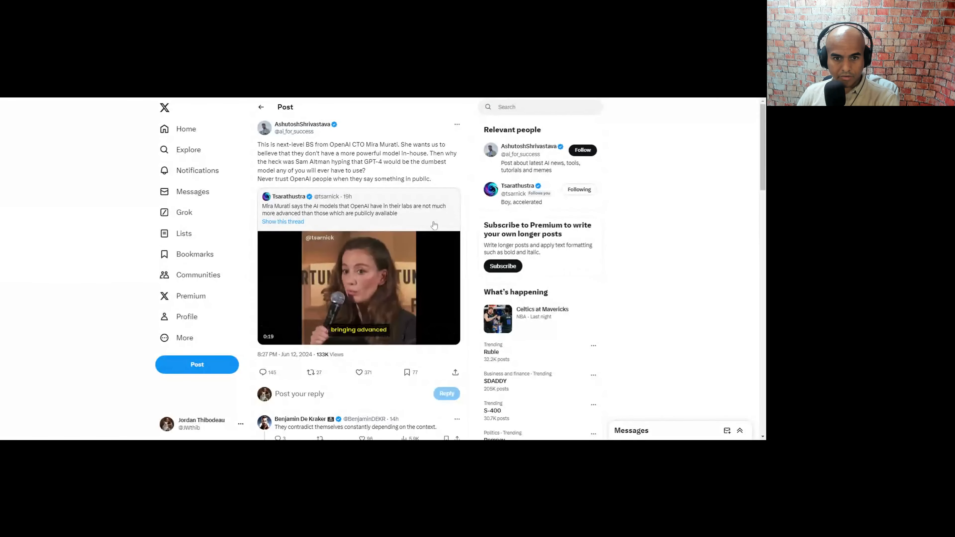
# Play the embedded Mira Murati interview clip in the quoted post through to its end.
pyautogui.click(359, 287)
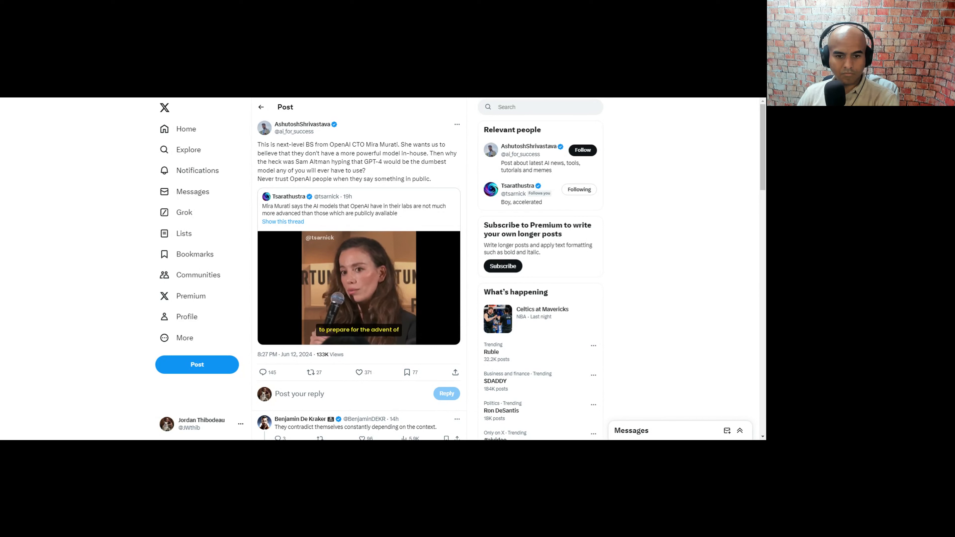
pyautogui.click(358, 287)
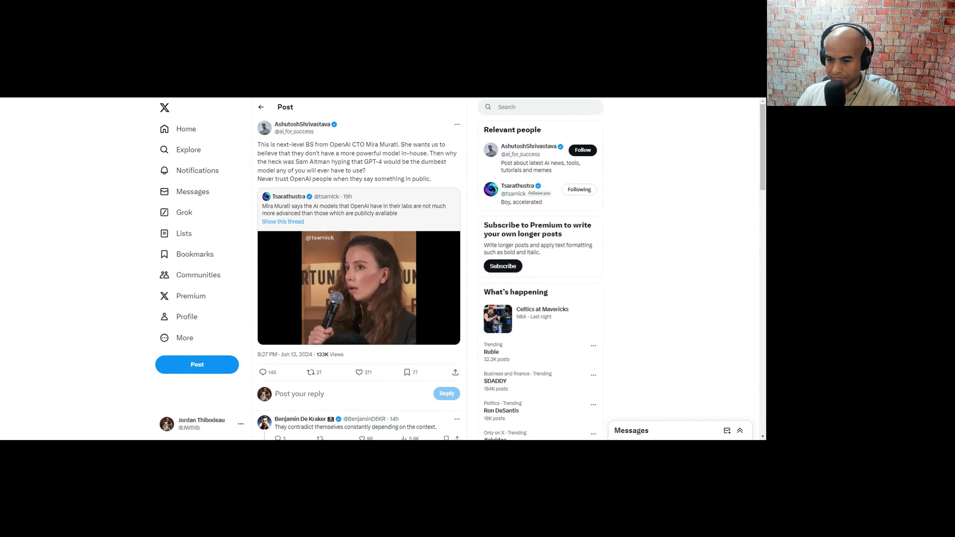
pyautogui.click(358, 287)
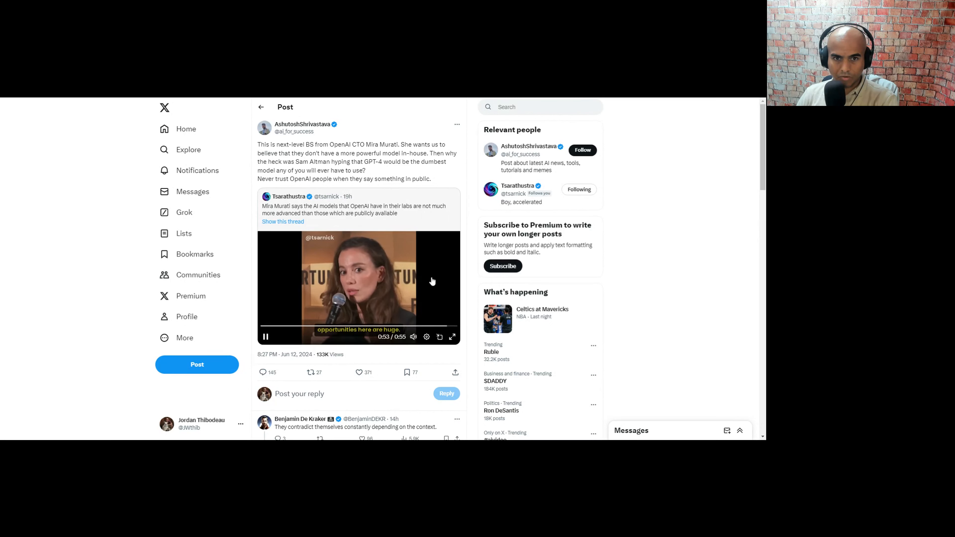
pyautogui.click(265, 337)
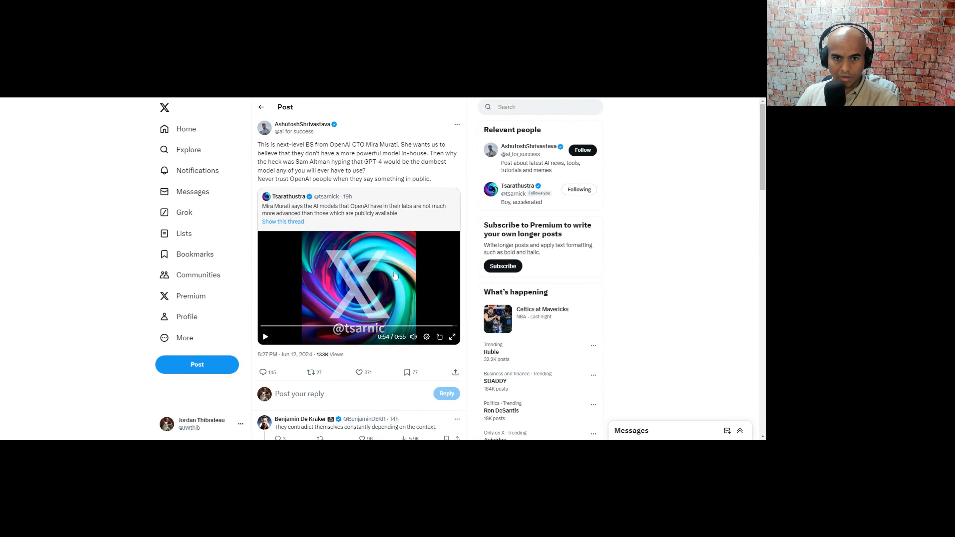
pyautogui.moveTo(402, 255)
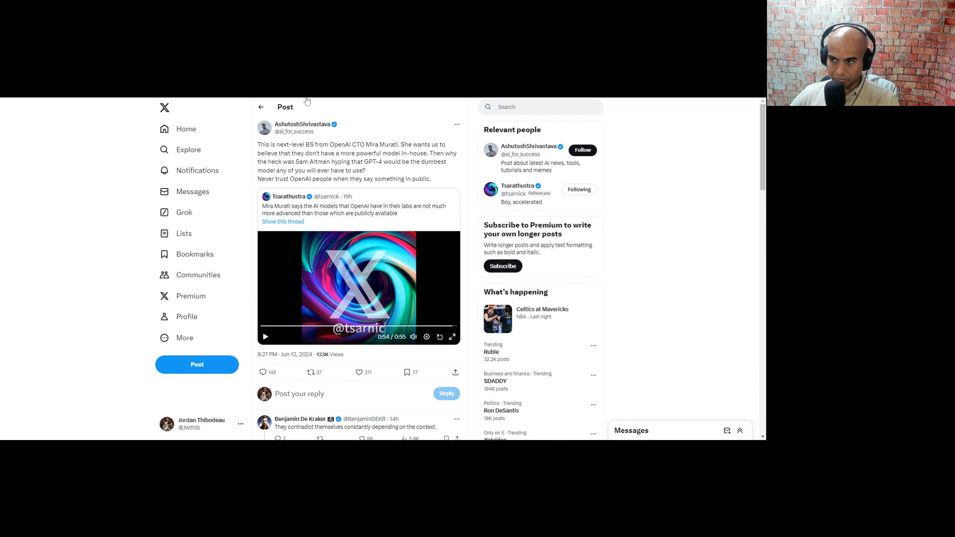
pyautogui.moveTo(681, 136)
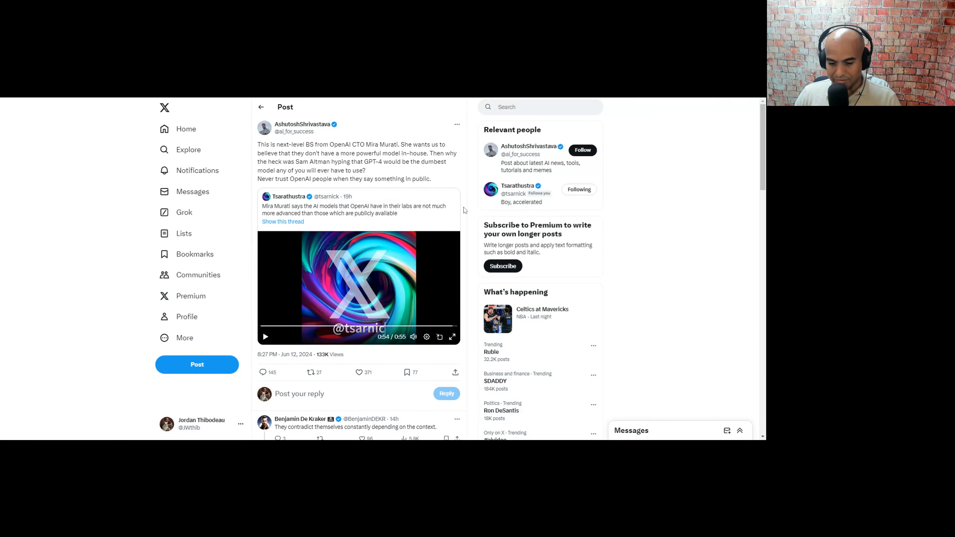
pyautogui.moveTo(473, 220)
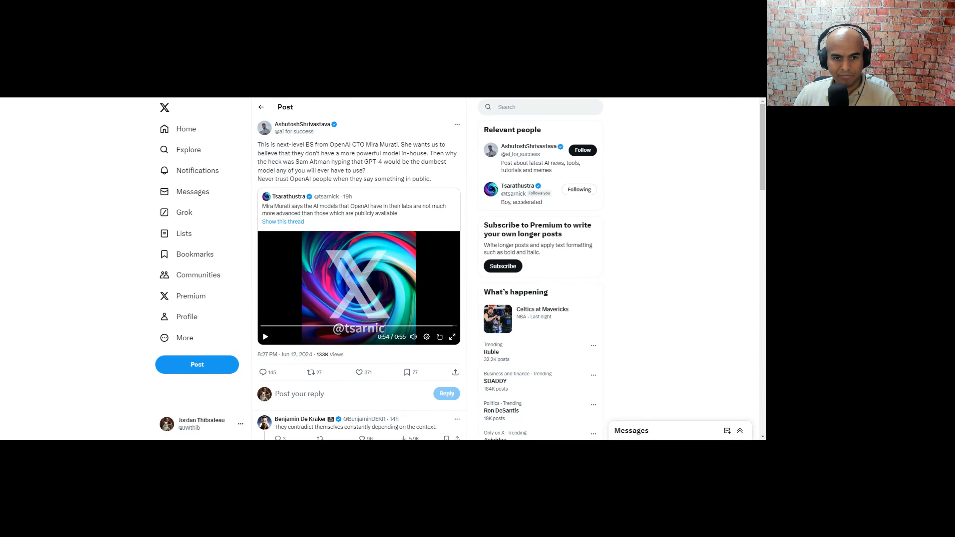
pyautogui.moveTo(327, 145); pyautogui.dragTo(274, 152)
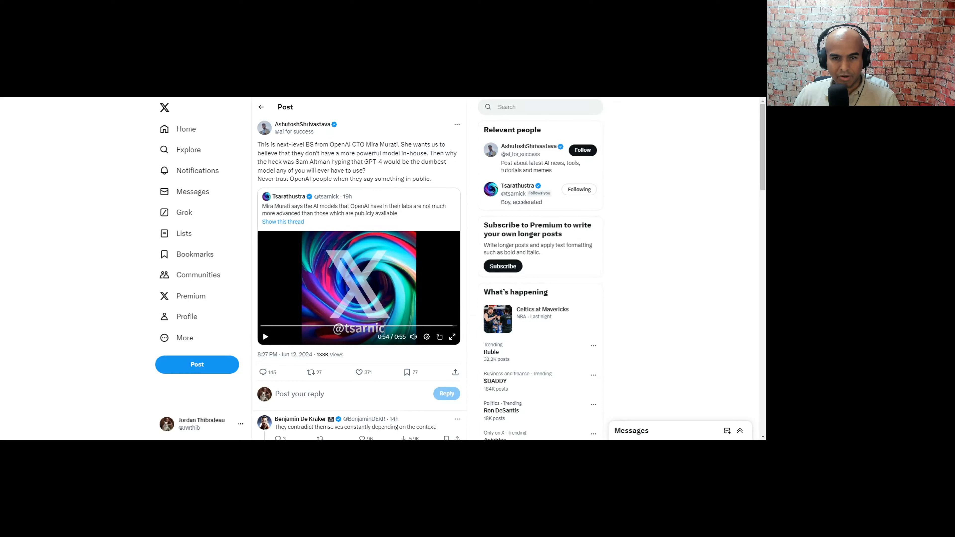
pyautogui.moveTo(299, 153); pyautogui.dragTo(353, 153)
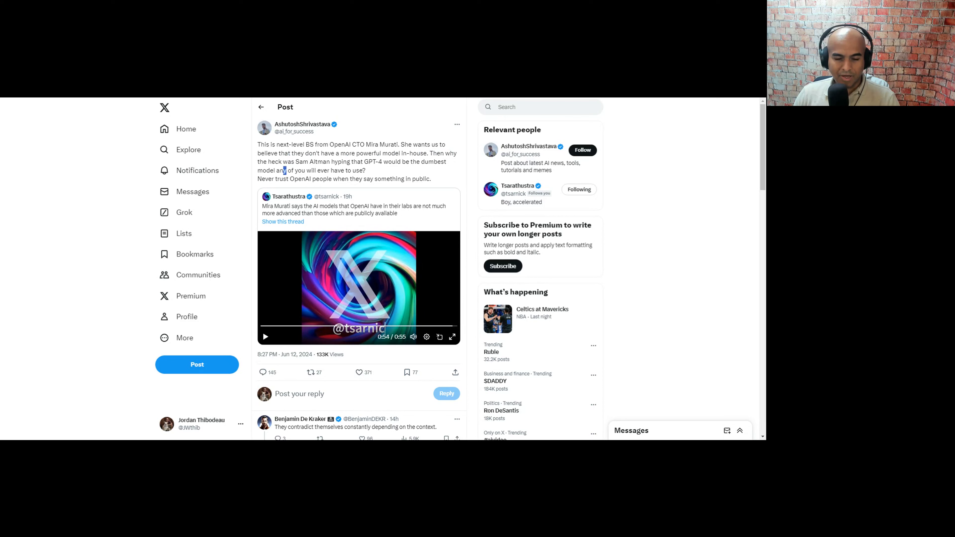
pyautogui.moveTo(331, 161); pyautogui.dragTo(283, 171)
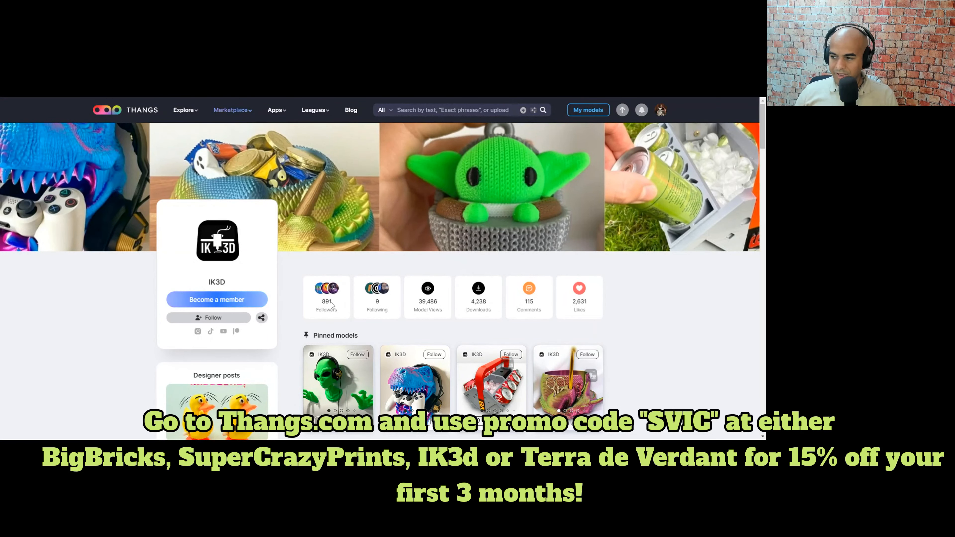
# Scroll down through the pinned models on the Thangs designer profile.
pyautogui.scroll(-3)
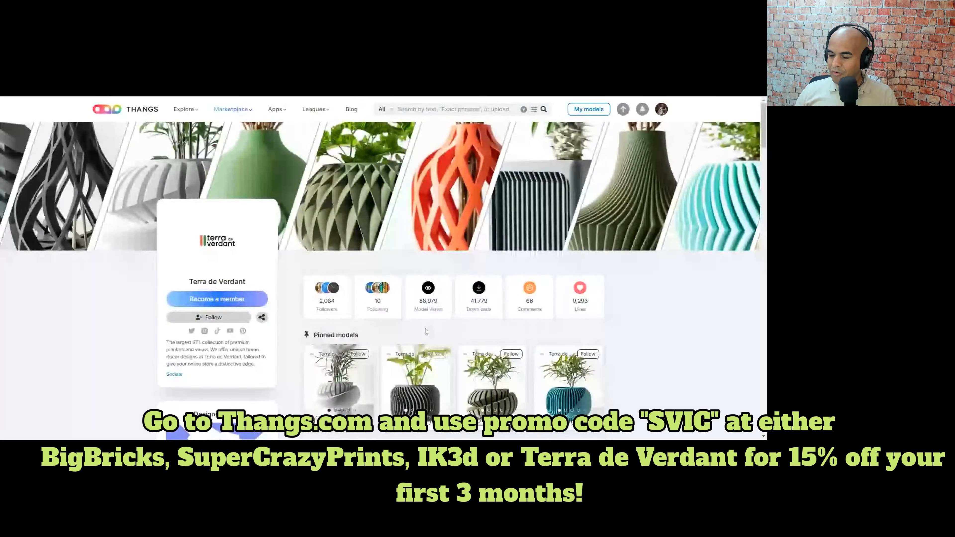
pyautogui.scroll(-3)
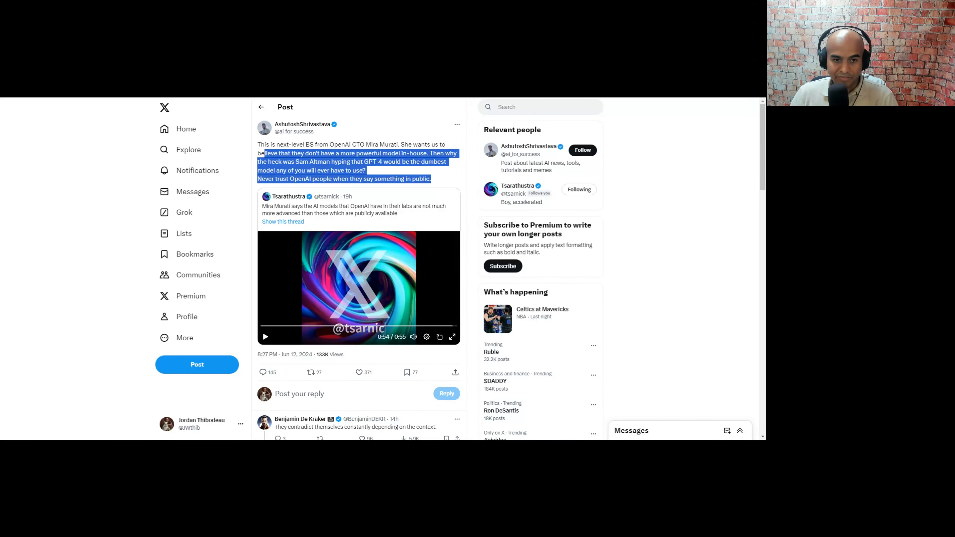
pyautogui.moveTo(277, 100)
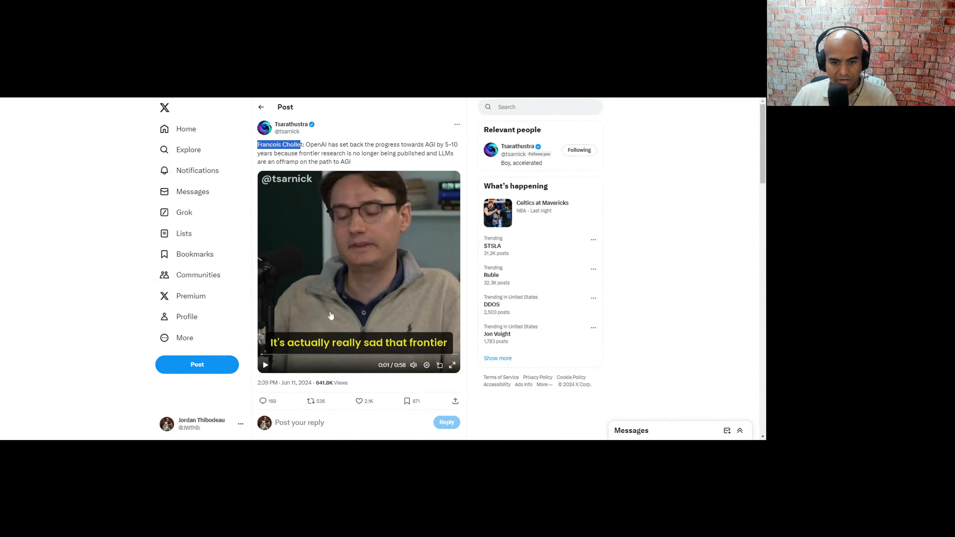
pyautogui.moveTo(357, 168)
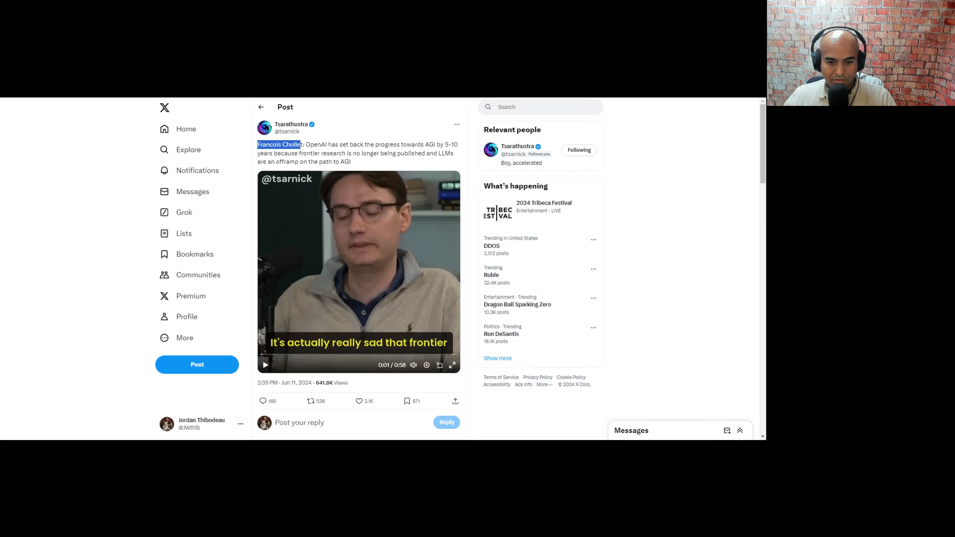
pyautogui.moveTo(283, 285)
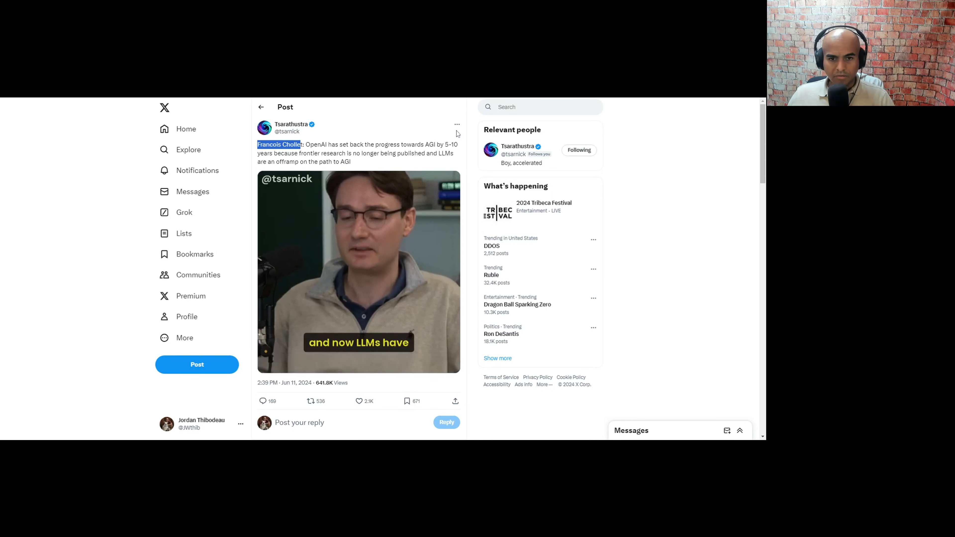
pyautogui.click(359, 271)
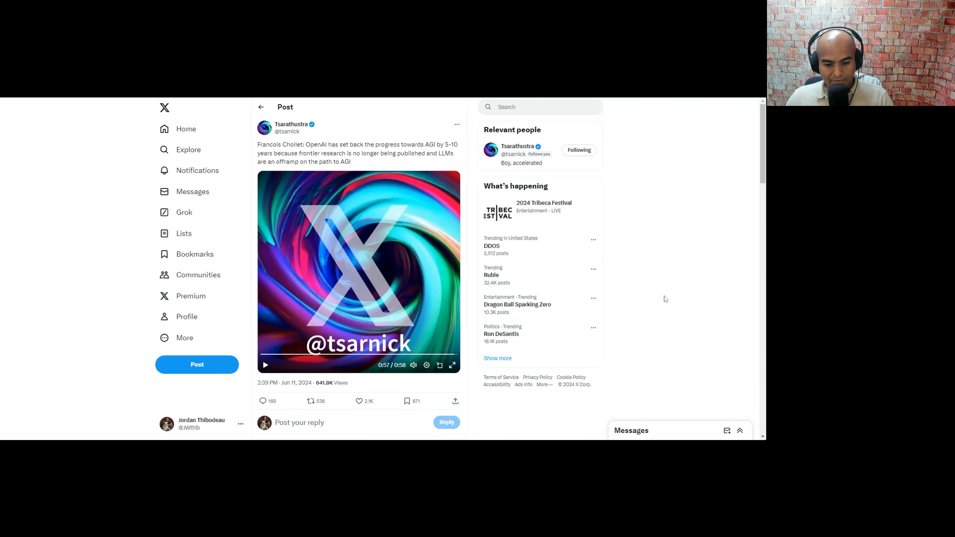
pyautogui.moveTo(652, 279)
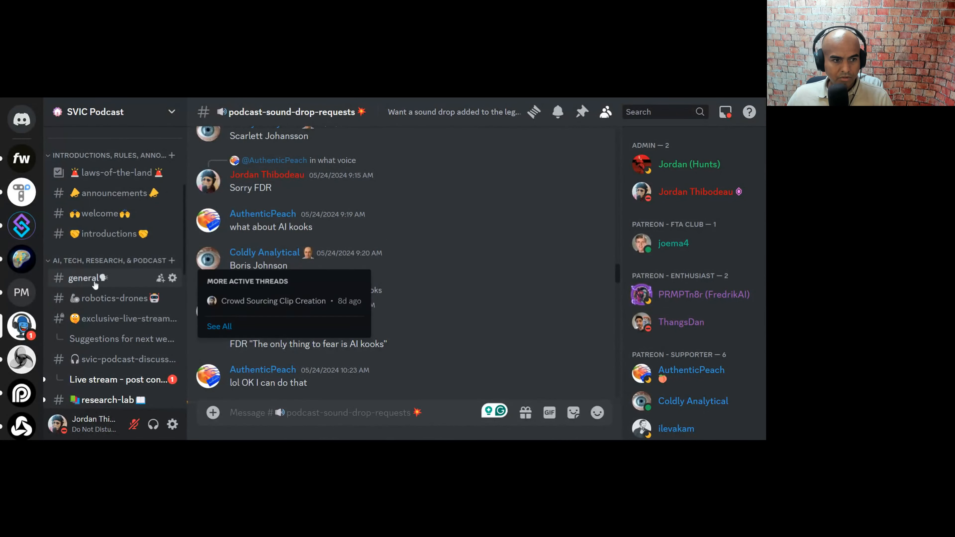
# Switch to the #general channel of the SVIC Podcast server.
pyautogui.click(84, 277)
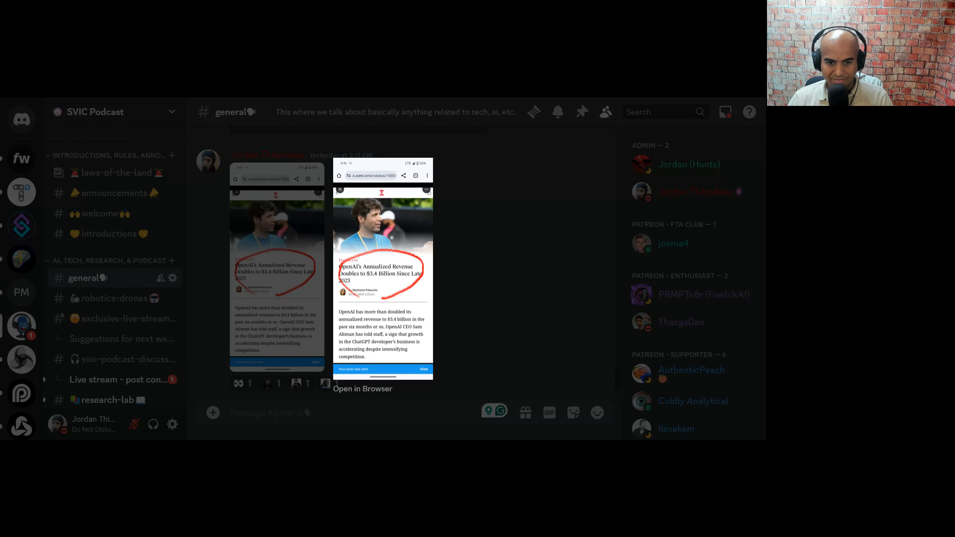
pyautogui.moveTo(462, 269)
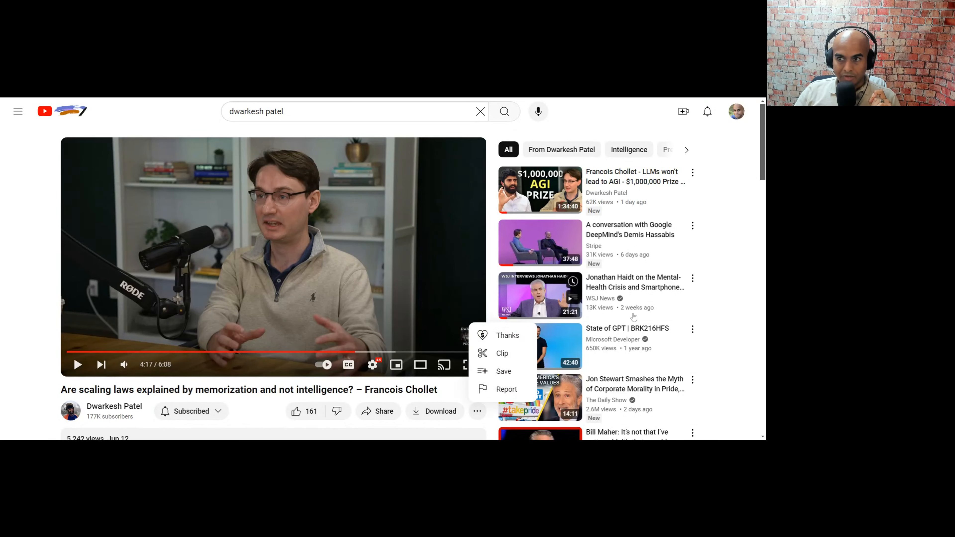
# Create a 59-second clip titled 'Can you react to dwarkesh being salty about his llms dreams' and share it.
pyautogui.click(501, 353)
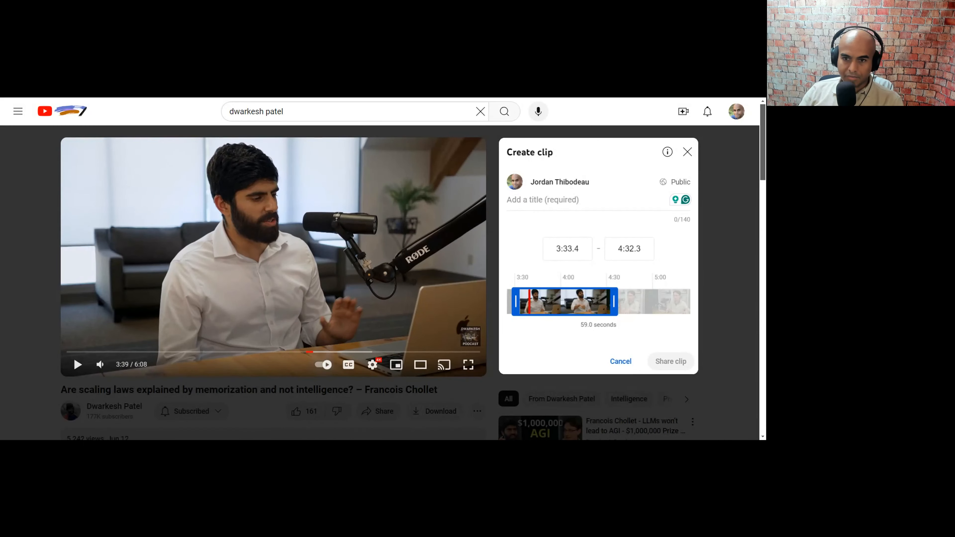
pyautogui.write('Can you')
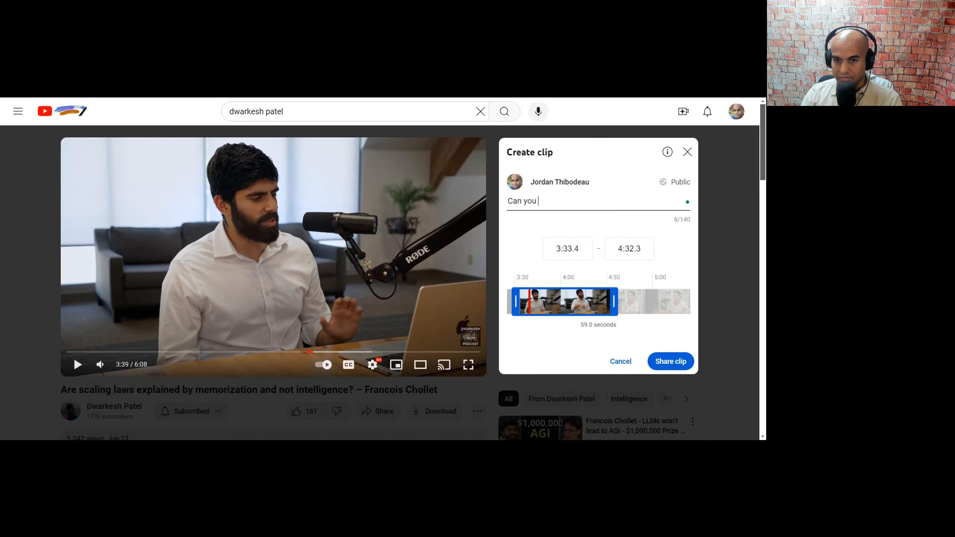
pyautogui.write('react to dwarkesh being salty')
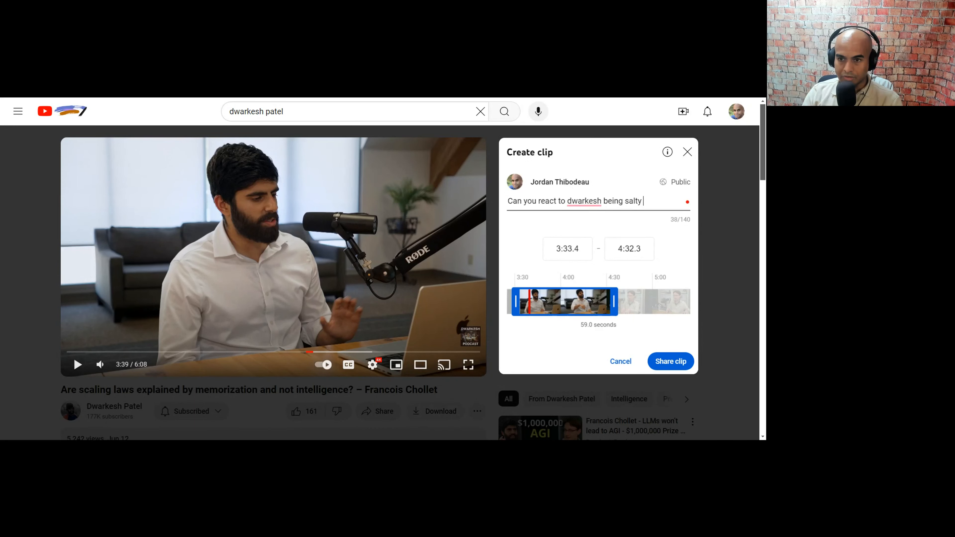
pyautogui.write('about his llms dreams')
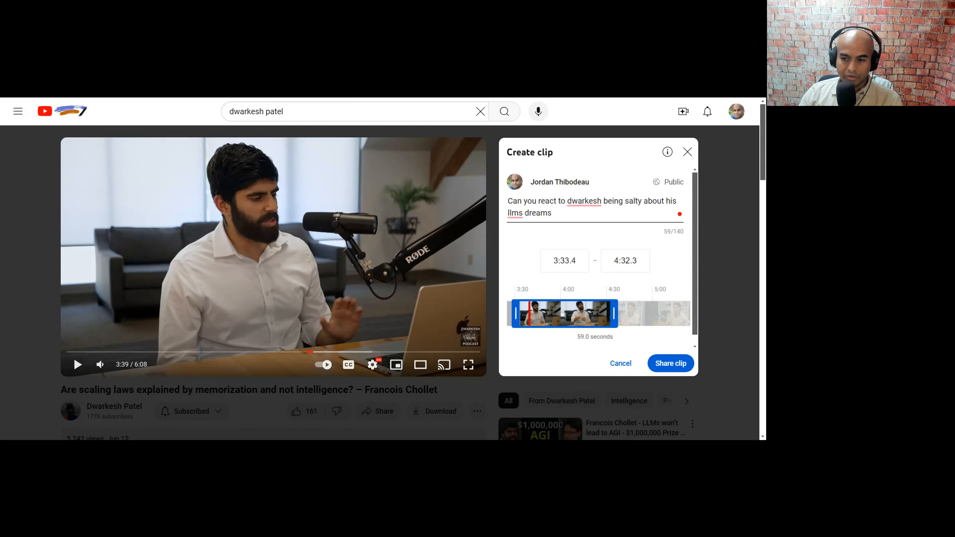
pyautogui.click(670, 363)
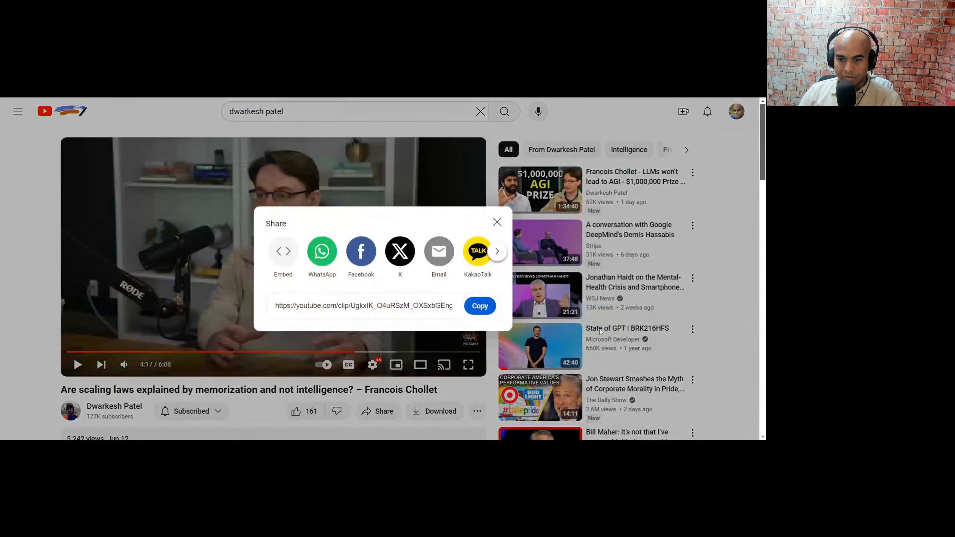
# Copy the clip's share link and post it in the 'Live stream - post content' thread.
pyautogui.click(480, 306)
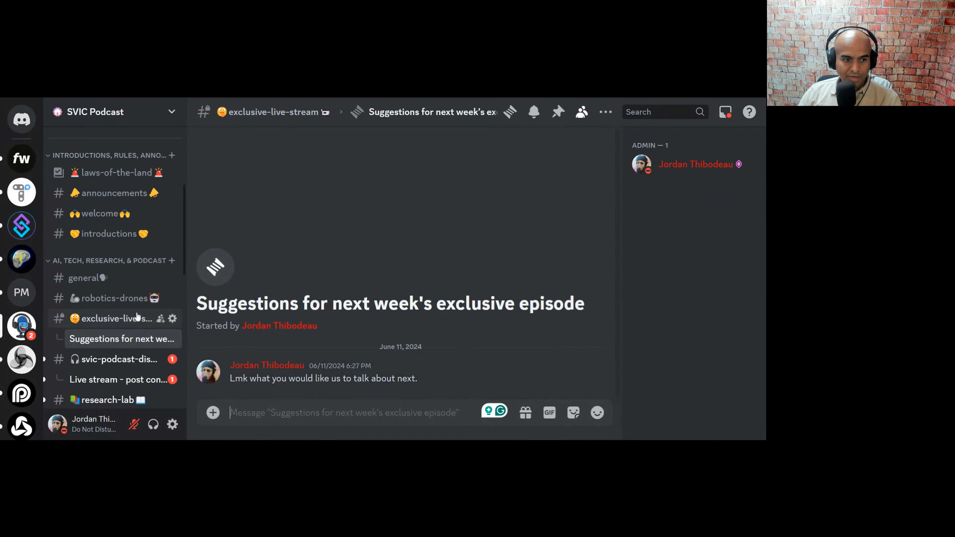
pyautogui.click(123, 380)
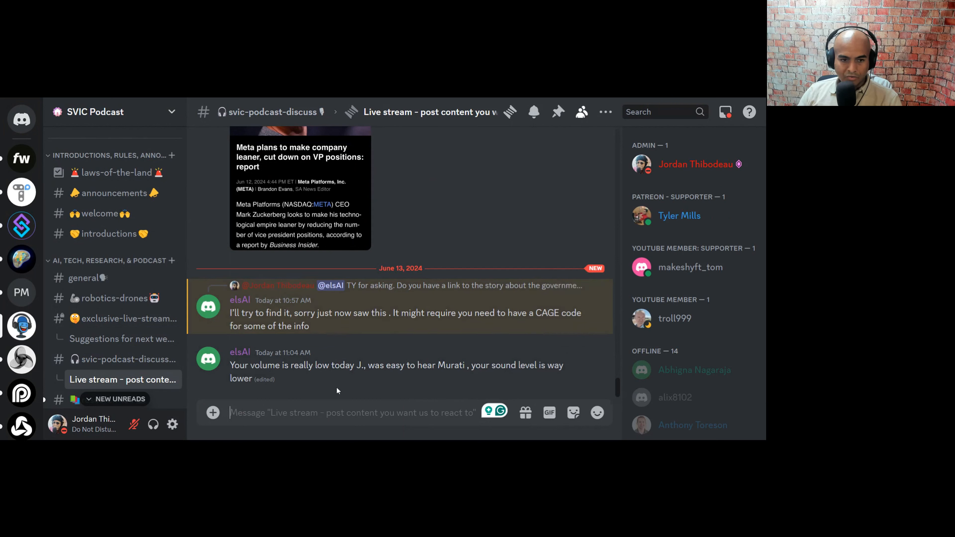
pyautogui.moveTo(261, 340)
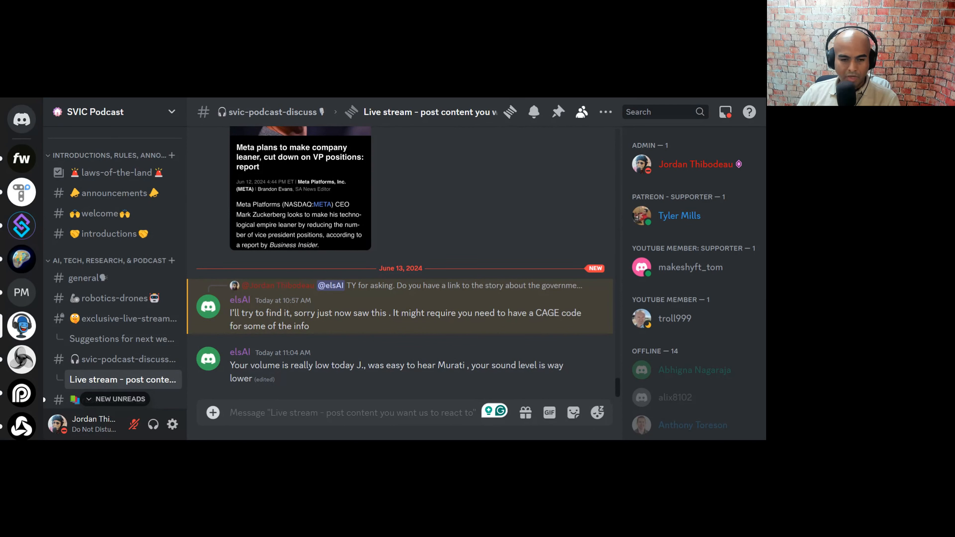
pyautogui.click(352, 412)
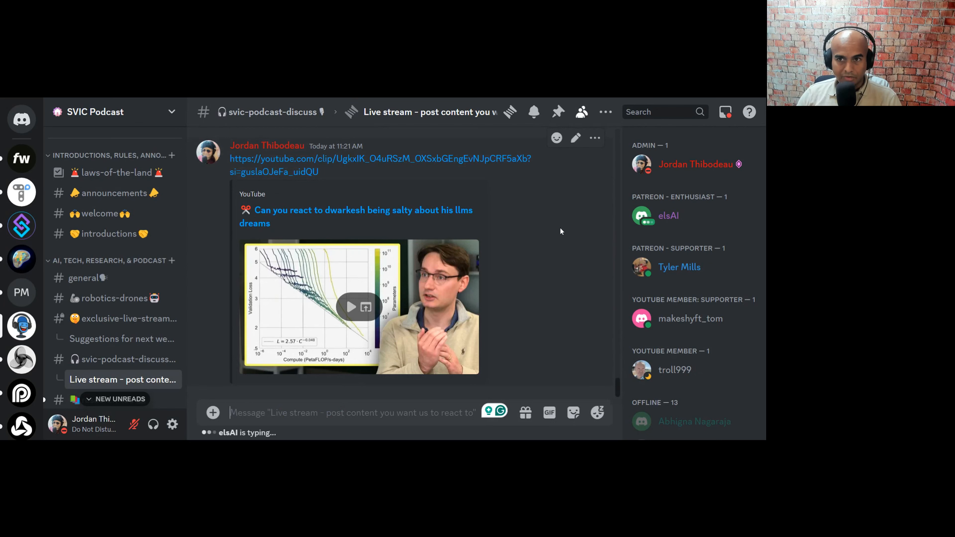
pyautogui.moveTo(242, 100)
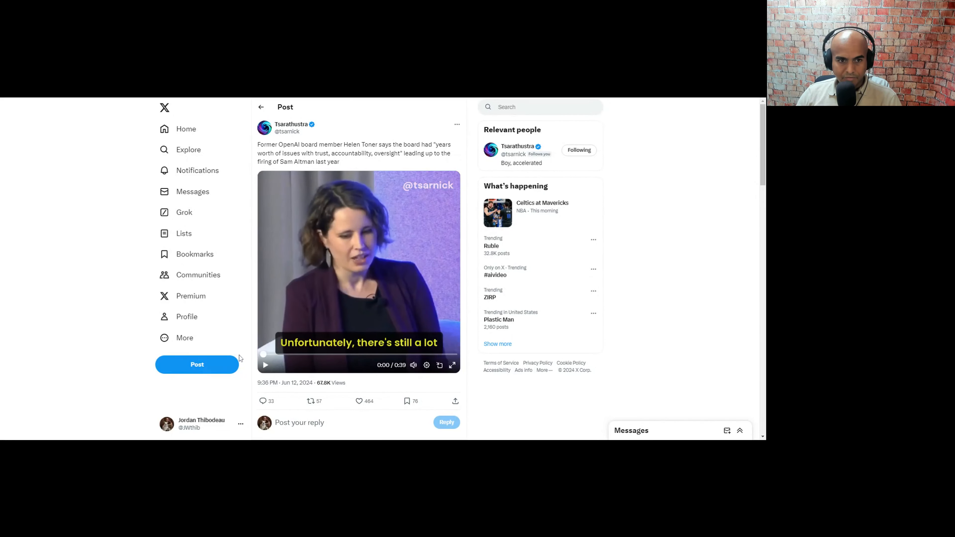
# Play the Helen Toner OpenAI-board video in the tweet, then stop it.
pyautogui.click(266, 365)
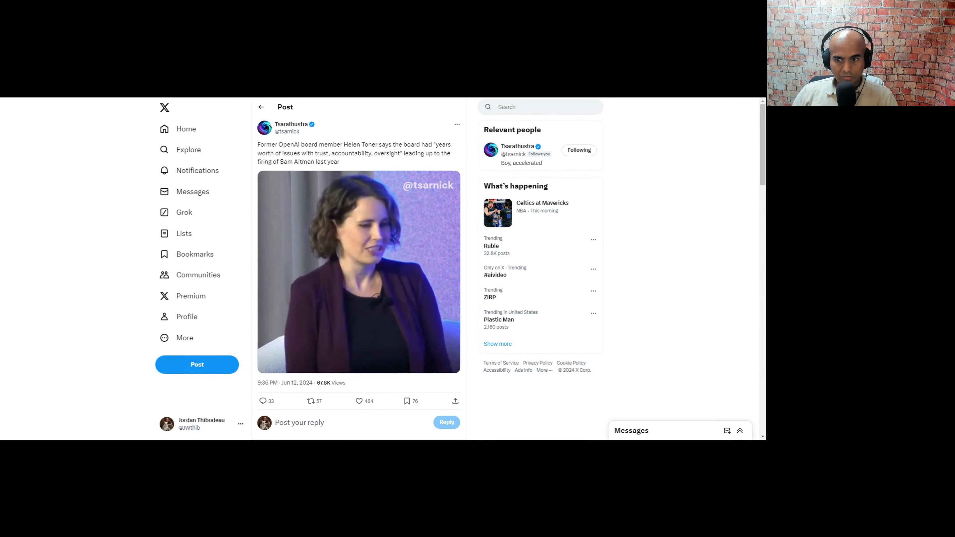
pyautogui.click(358, 271)
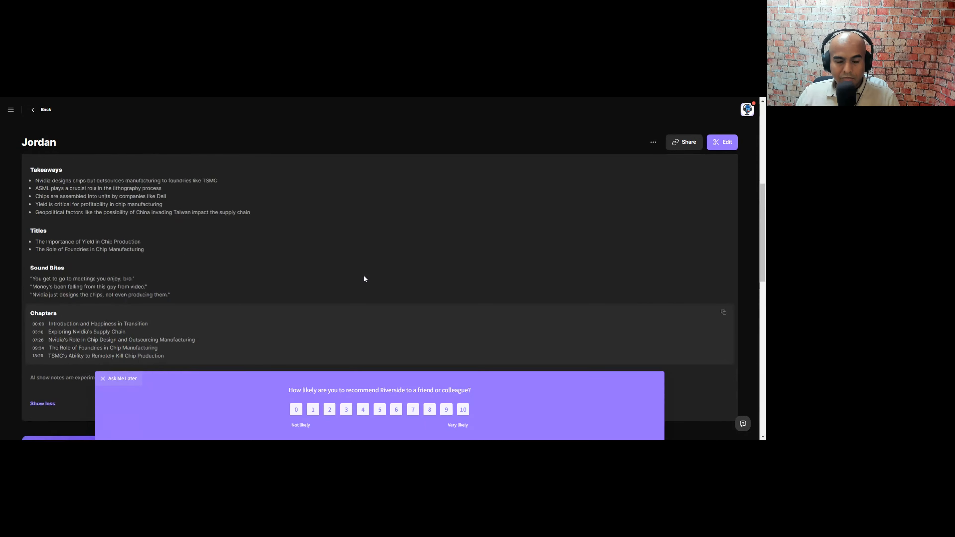
pyautogui.scroll(-3)
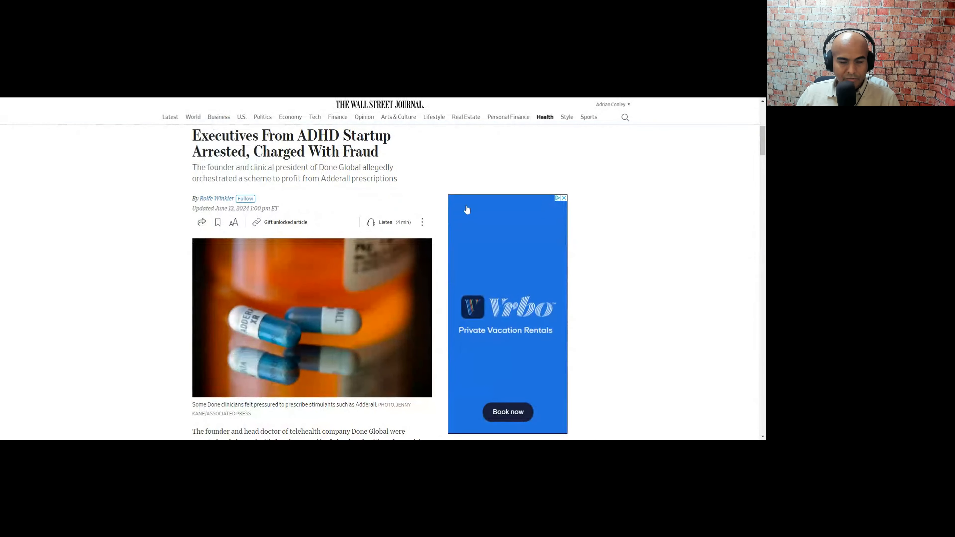
# Scroll into the Done Global fraud article's opening paragraphs and Garland's statement.
pyautogui.scroll(-3)
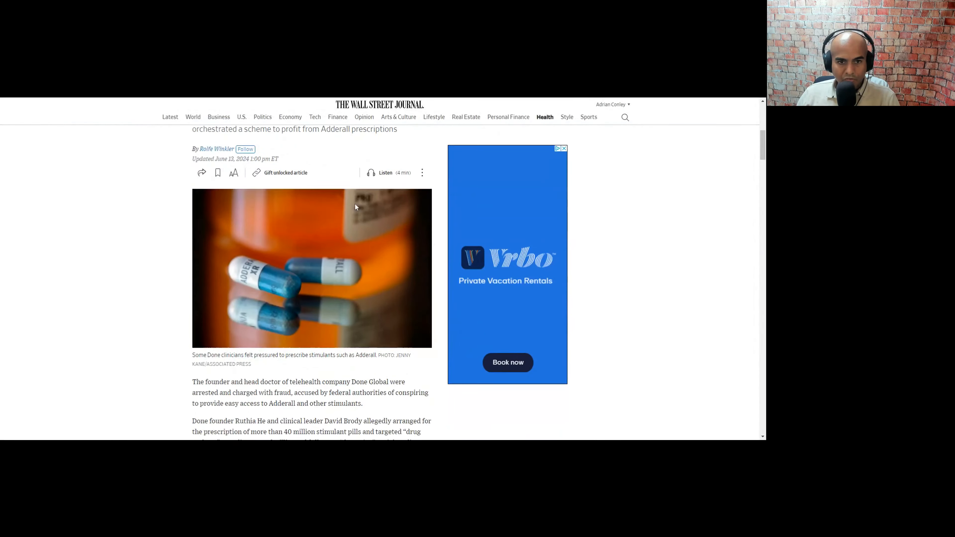
pyautogui.scroll(-3)
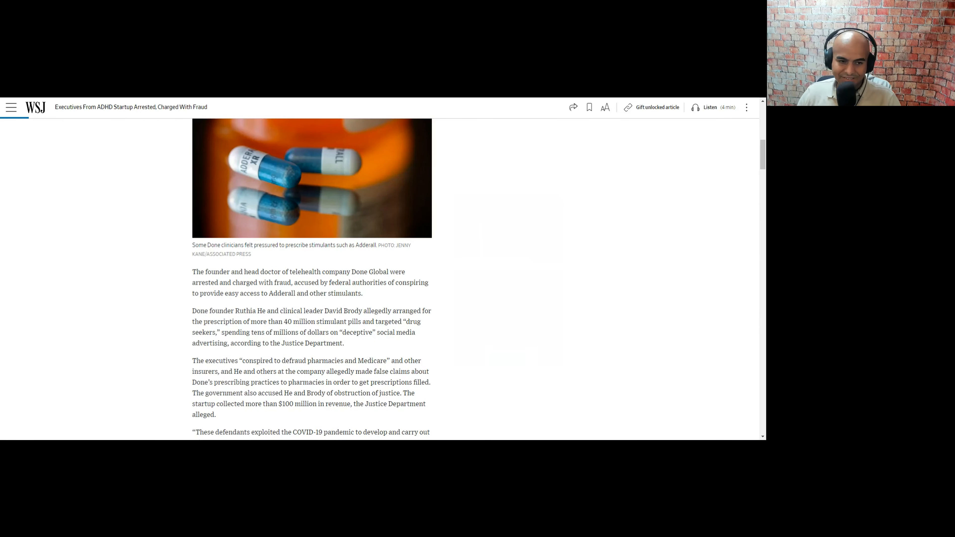
pyautogui.scroll(-3)
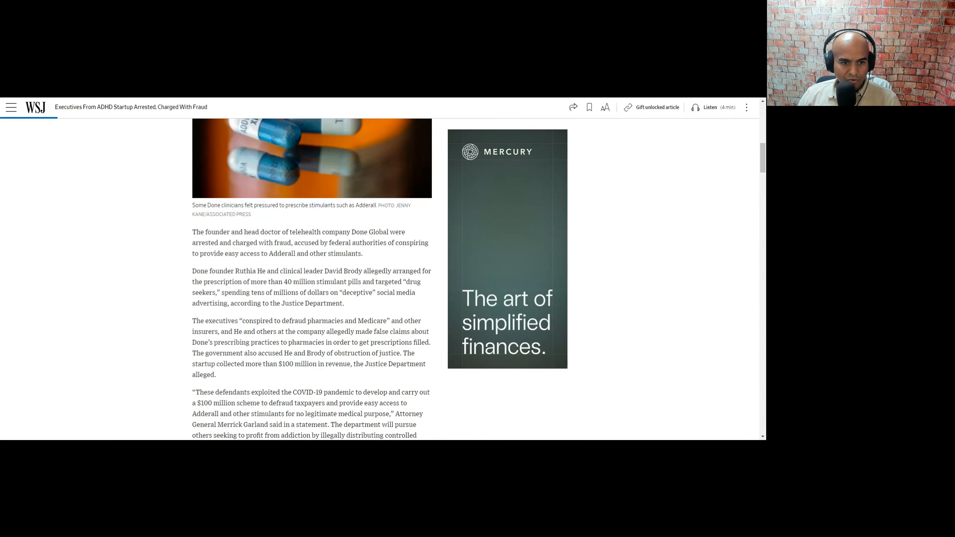
pyautogui.moveTo(225, 281); pyautogui.dragTo(279, 282)
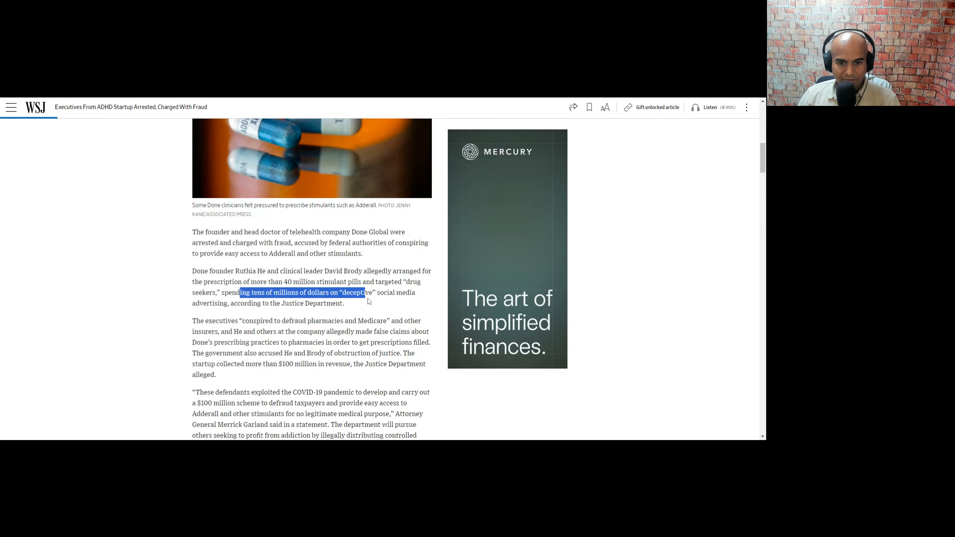
pyautogui.scroll(-3)
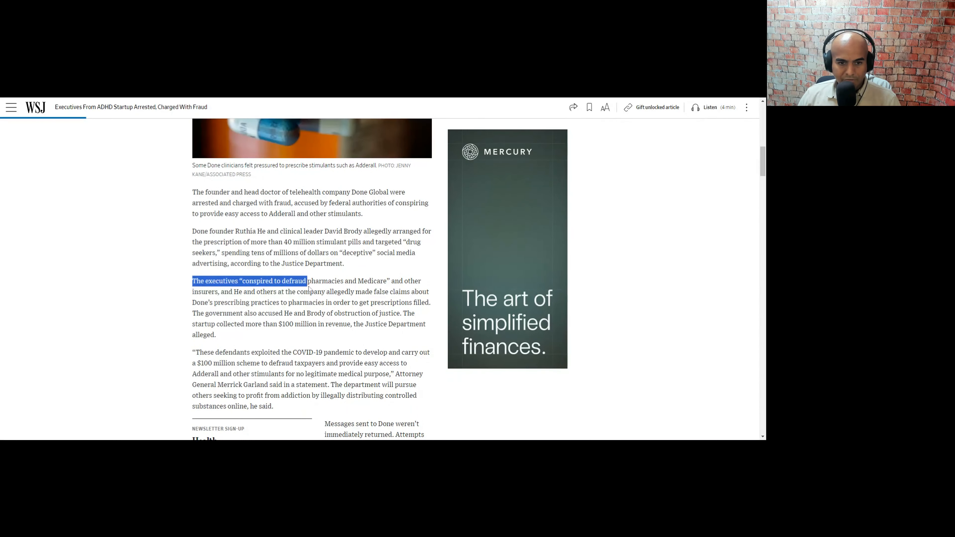
pyautogui.moveTo(307, 281); pyautogui.dragTo(362, 280)
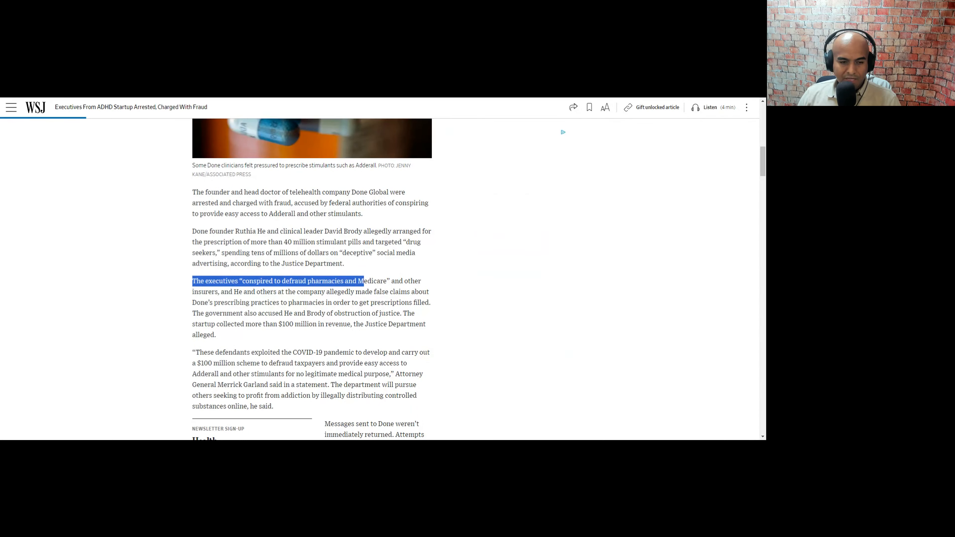
pyautogui.scroll(-3)
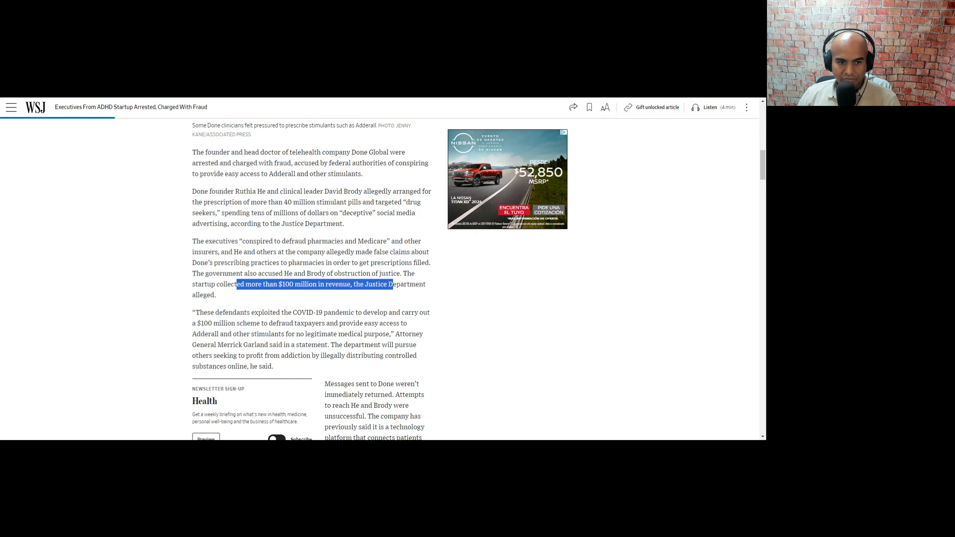
pyautogui.scroll(-3)
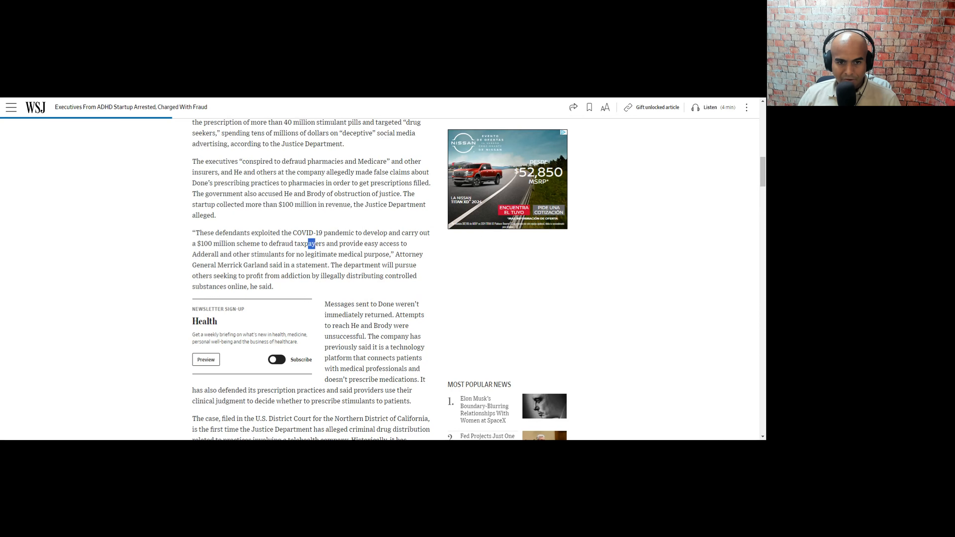
pyautogui.moveTo(310, 244); pyautogui.dragTo(360, 244)
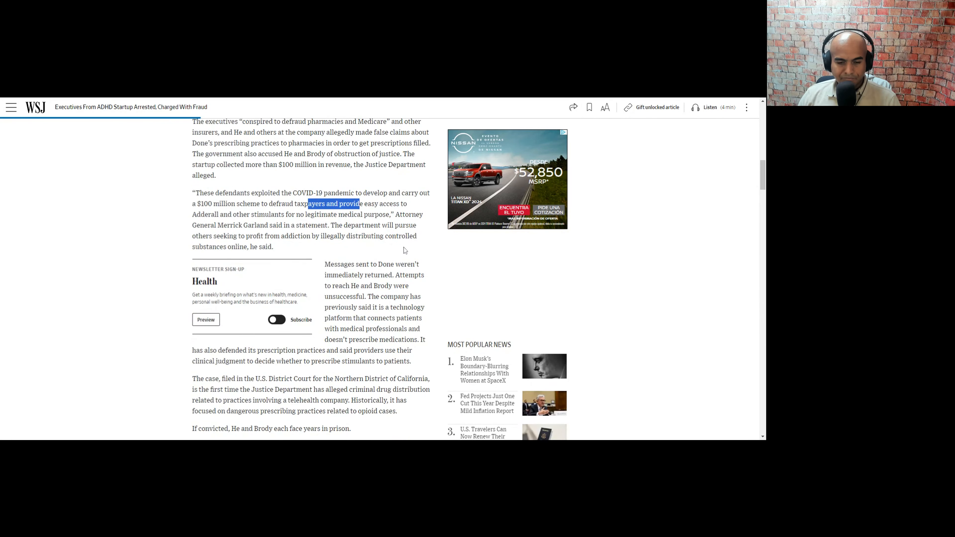
pyautogui.scroll(-3)
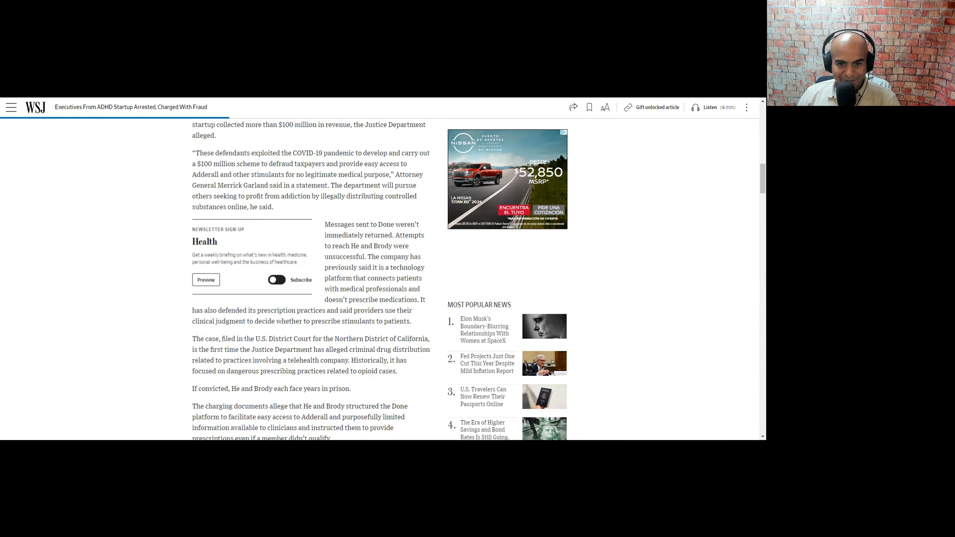
pyautogui.moveTo(372, 267)
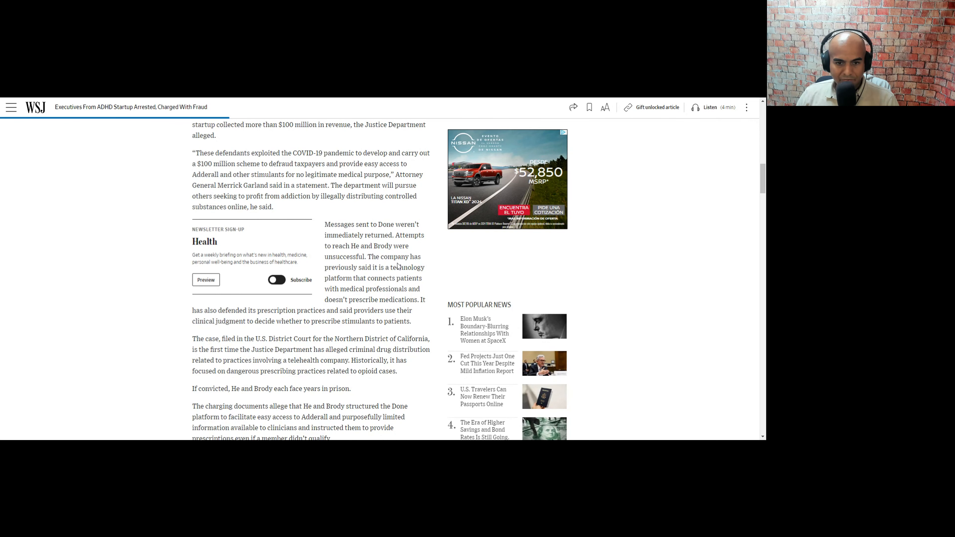
pyautogui.scroll(-3)
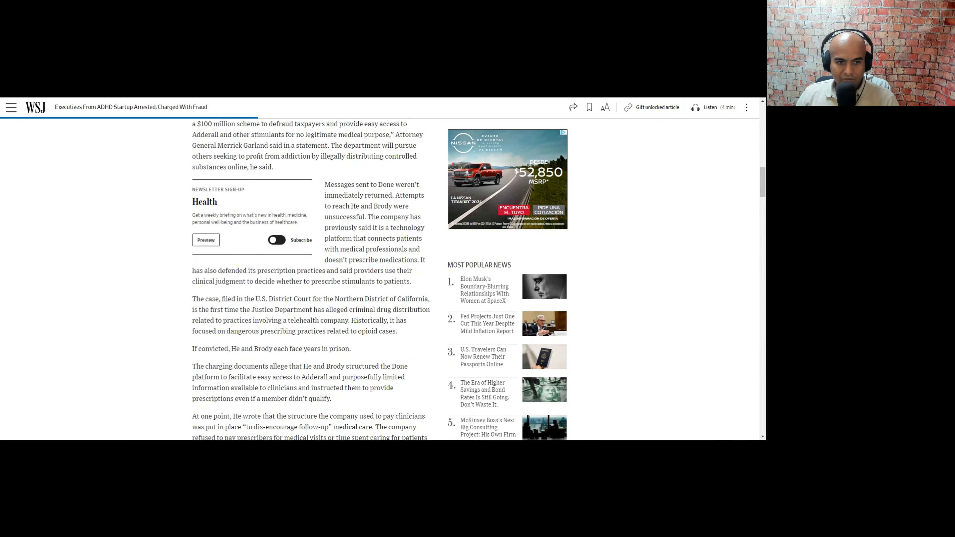
pyautogui.moveTo(331, 296)
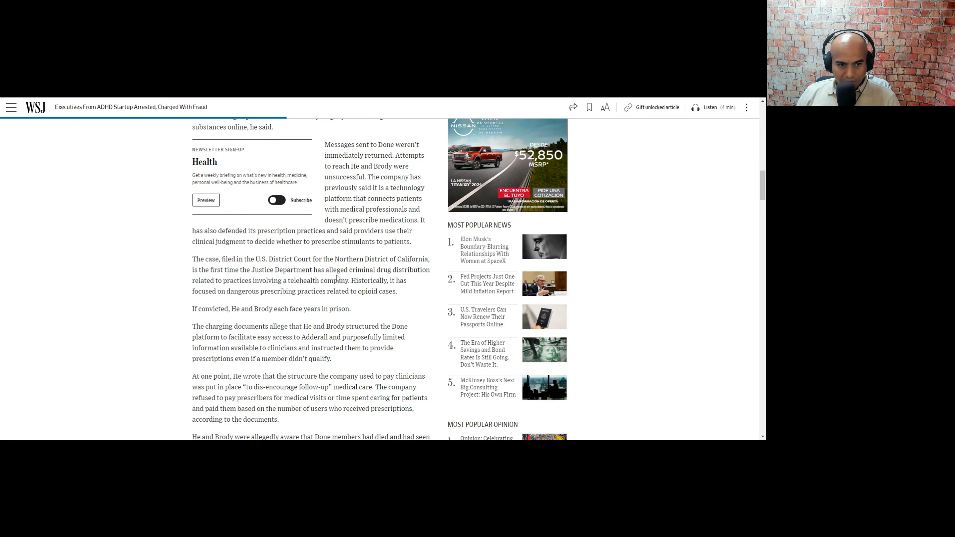
pyautogui.moveTo(303, 291); pyautogui.dragTo(360, 291)
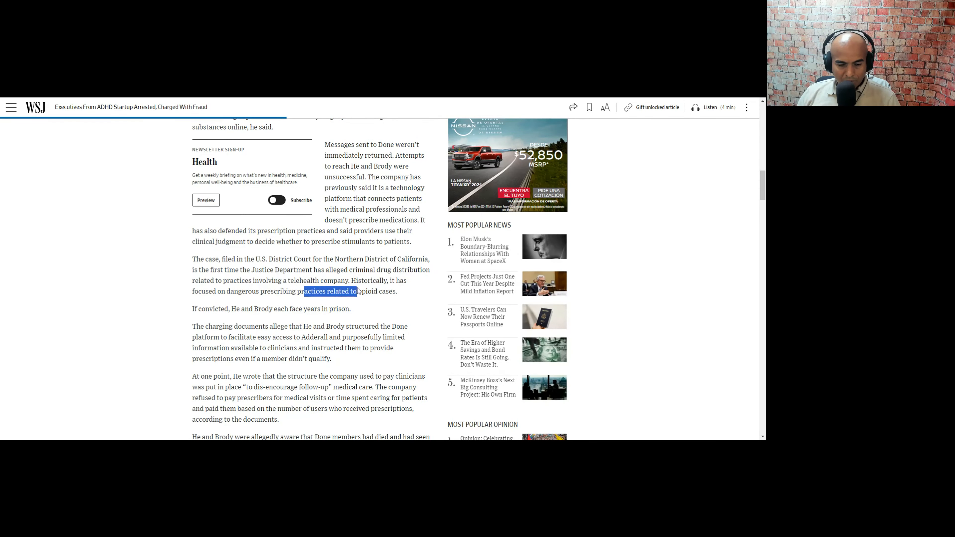
pyautogui.scroll(-3)
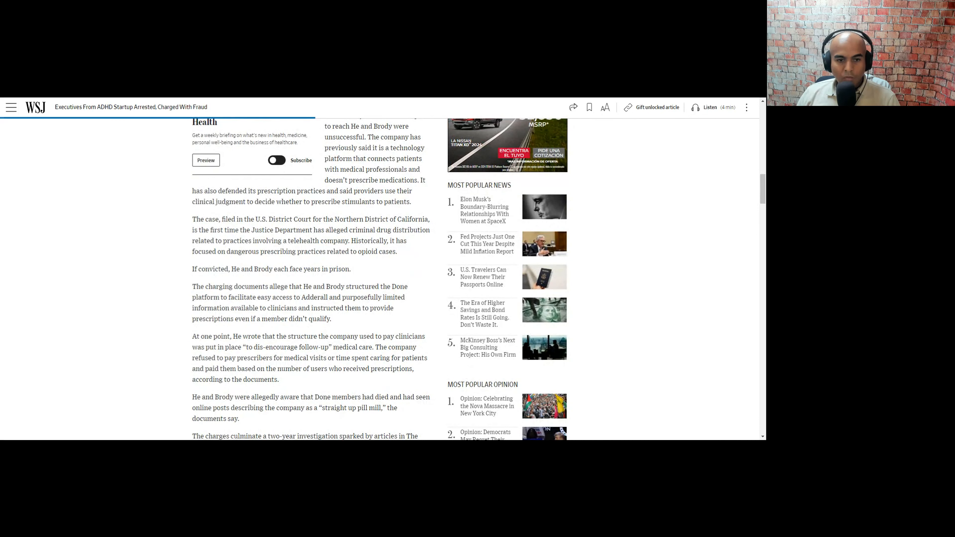
pyautogui.doubleClick(234, 269)
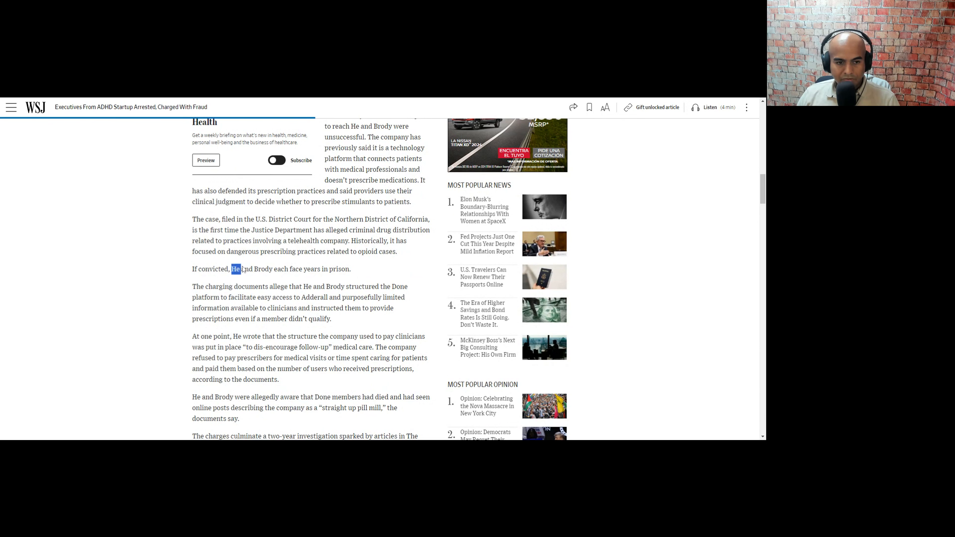
pyautogui.scroll(-3)
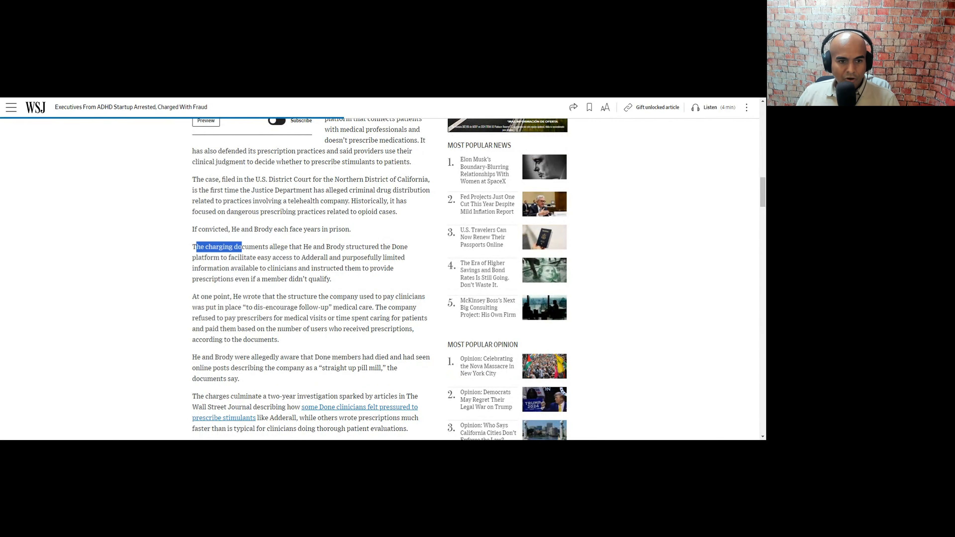
pyautogui.moveTo(241, 246); pyautogui.dragTo(367, 247)
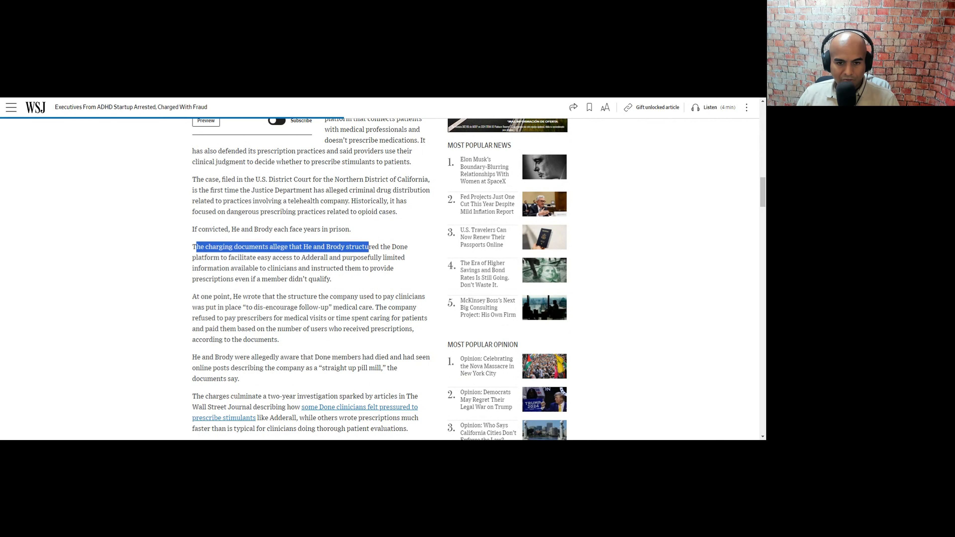
pyautogui.scroll(-3)
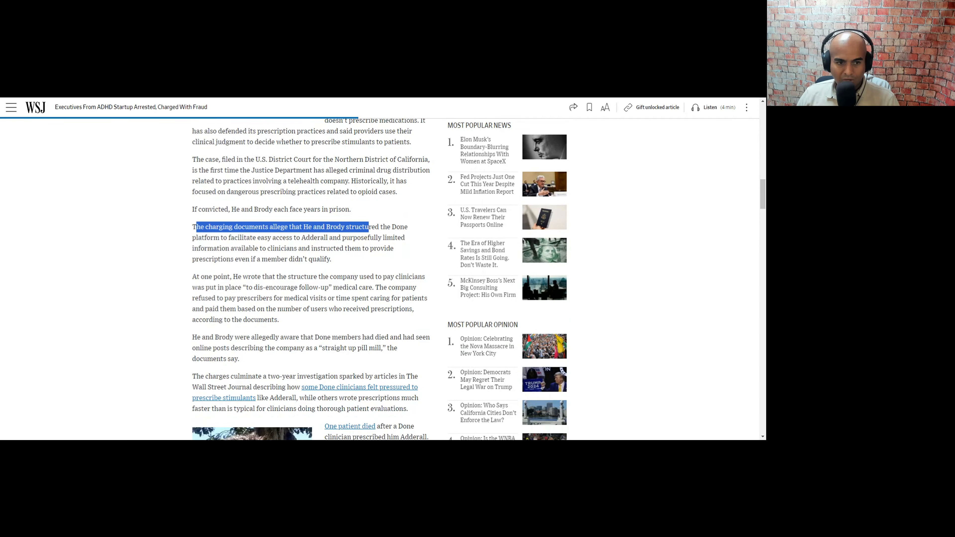
pyautogui.scroll(-3)
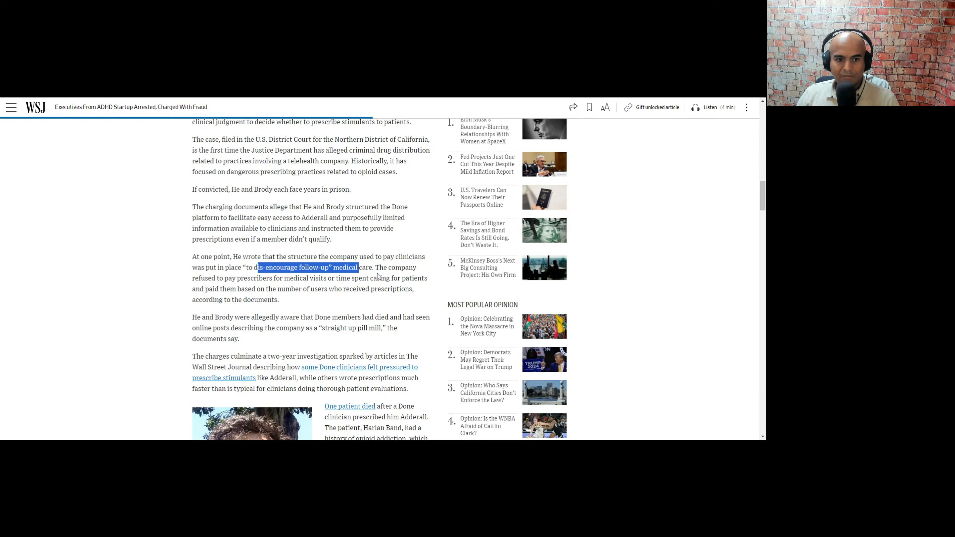
pyautogui.moveTo(301, 299)
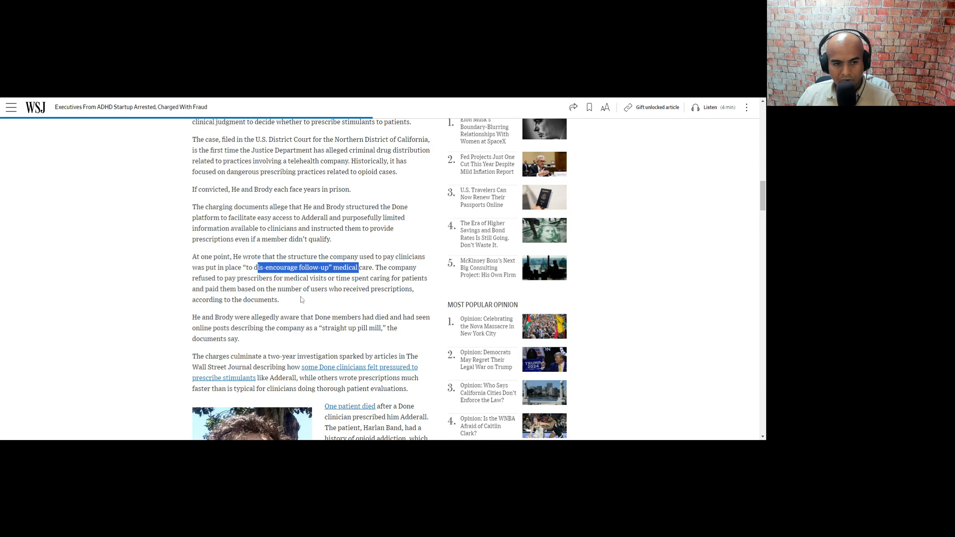
pyautogui.moveTo(258, 257); pyautogui.dragTo(279, 300)
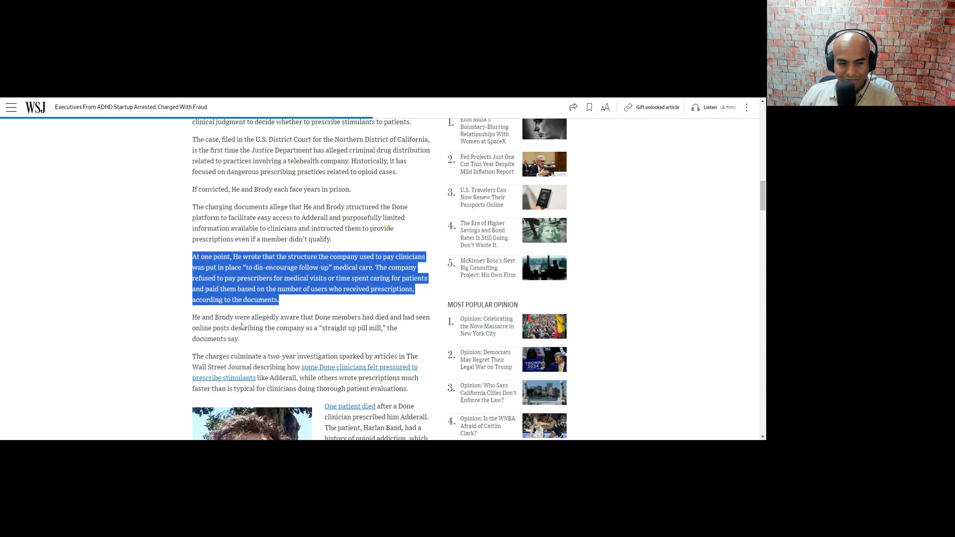
pyautogui.scroll(-3)
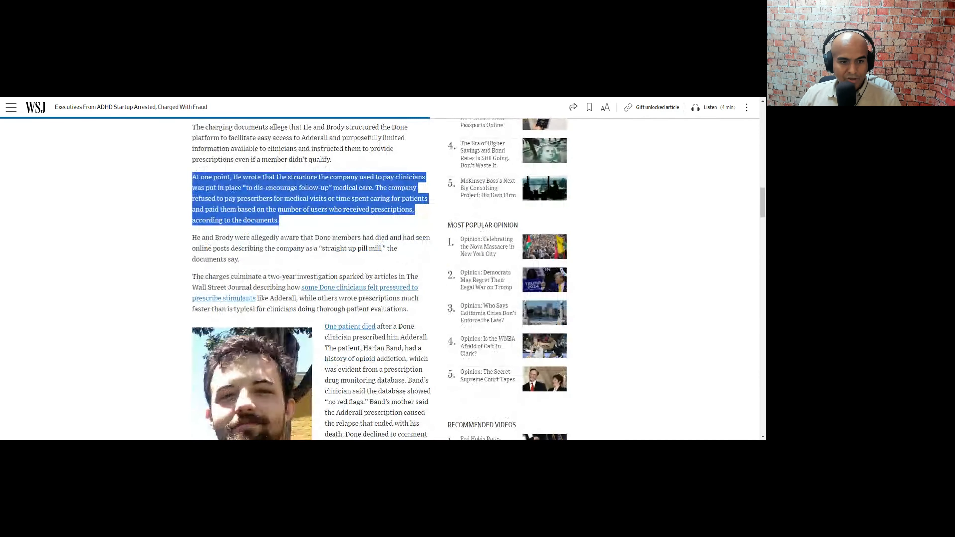
pyautogui.scroll(-3)
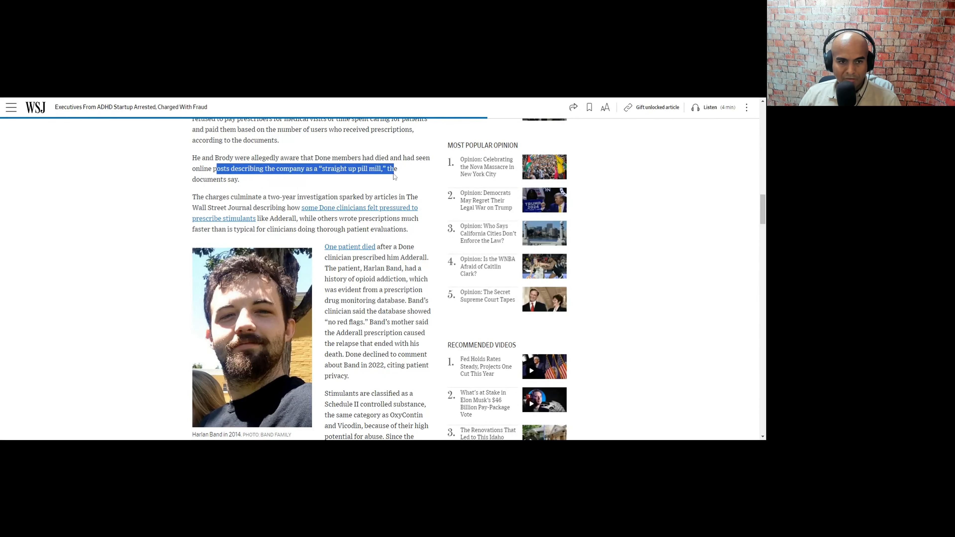
pyautogui.scroll(-3)
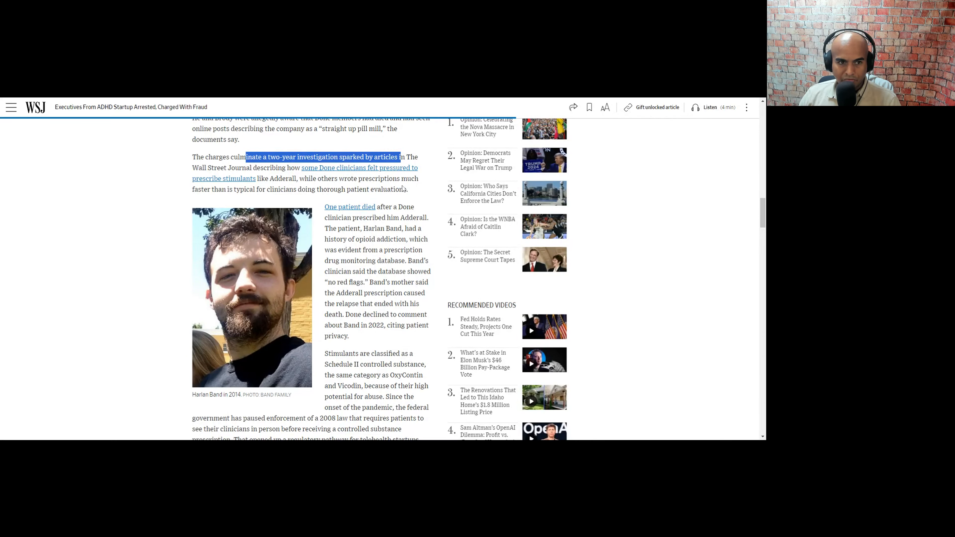
pyautogui.moveTo(333, 199)
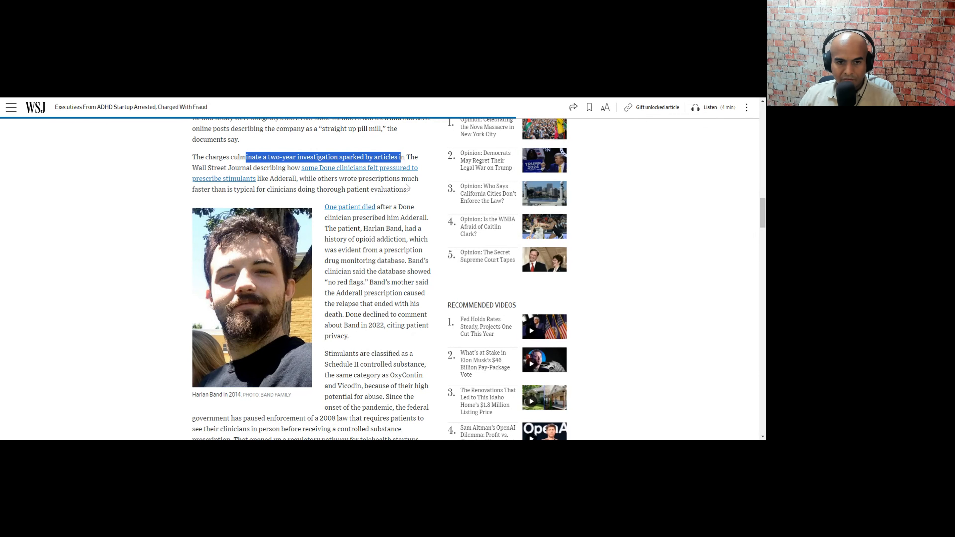
pyautogui.scroll(-3)
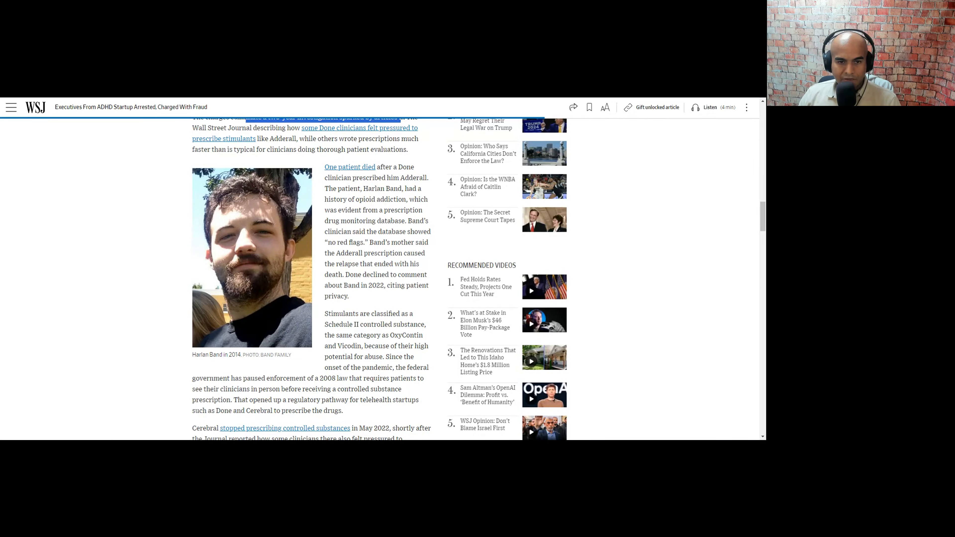
pyautogui.moveTo(331, 178); pyautogui.dragTo(427, 178)
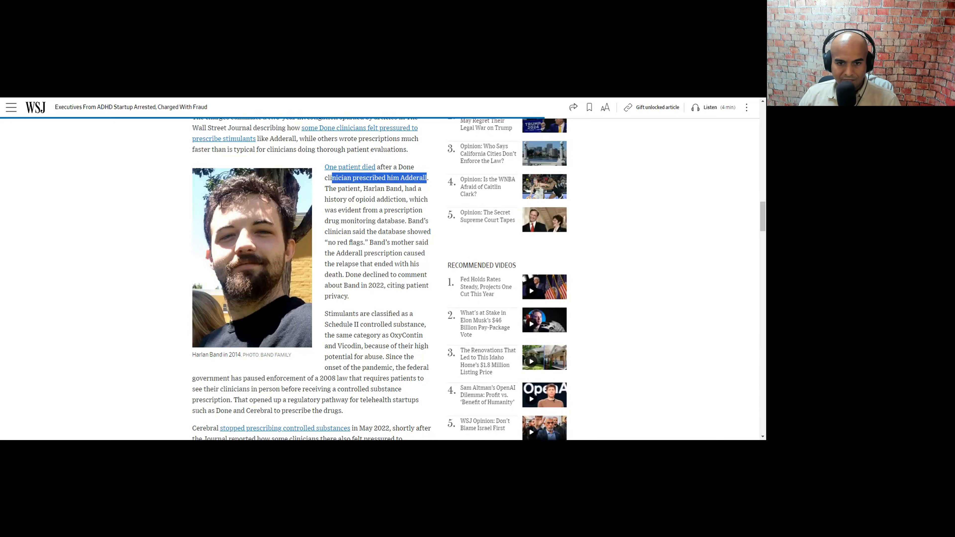
pyautogui.moveTo(374, 261)
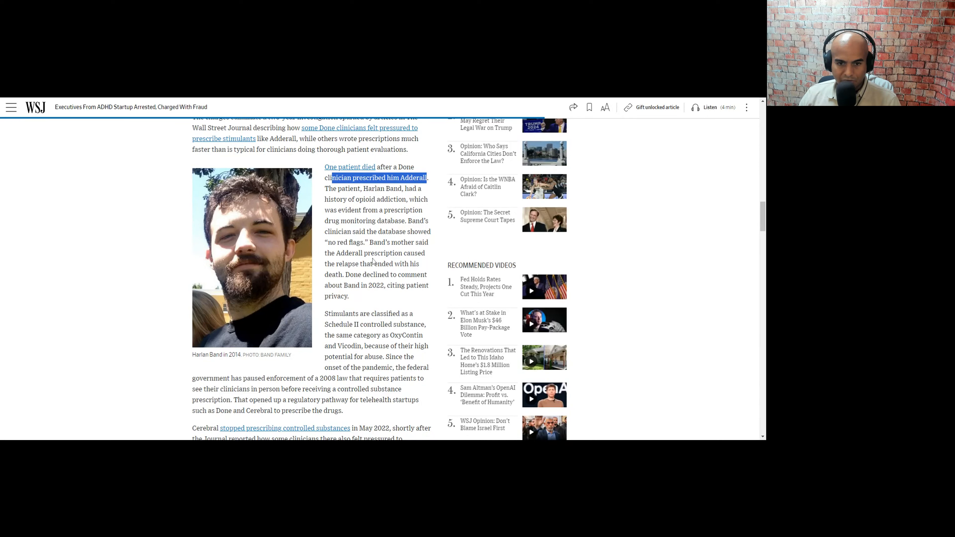